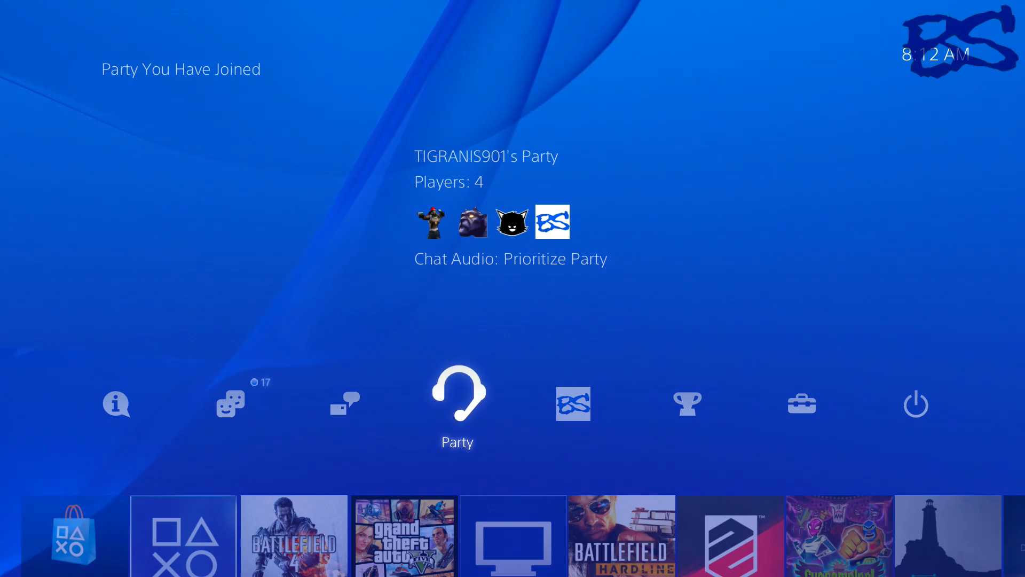
Go into the PS4's Network settings, then bring up portforward.com's PS4 guide
left_click(458, 392)
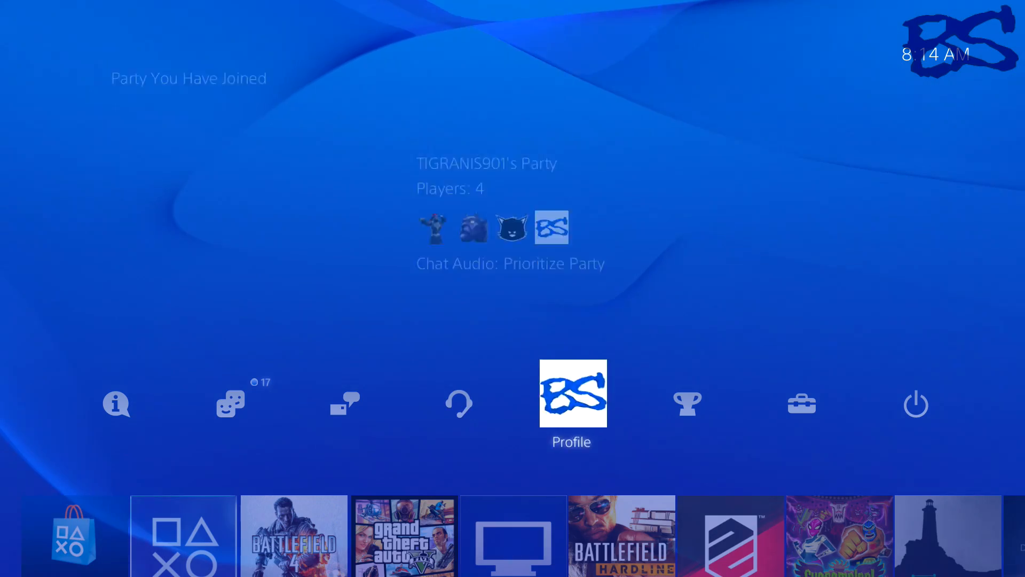
left_click(802, 403)
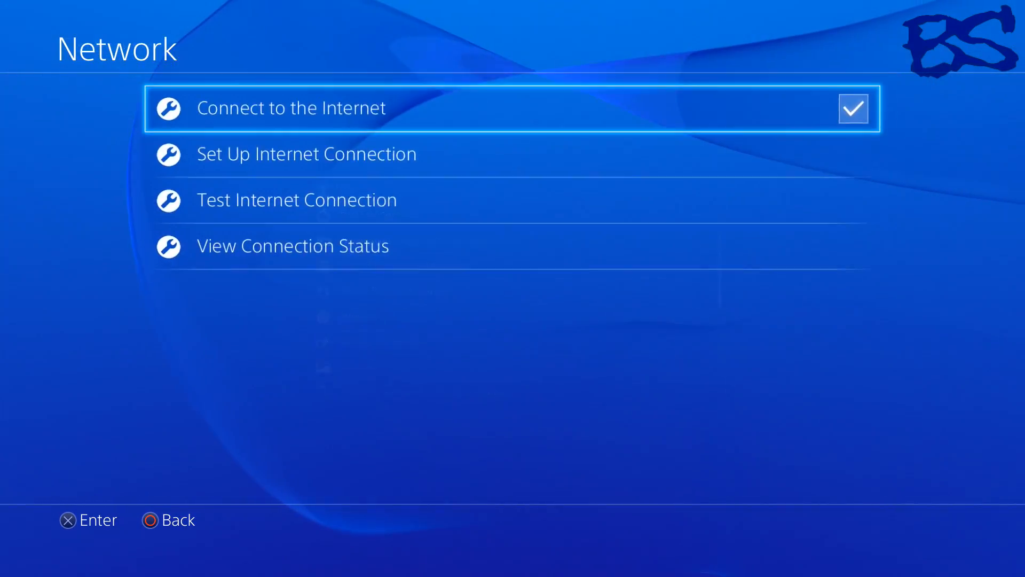
left_click(292, 245)
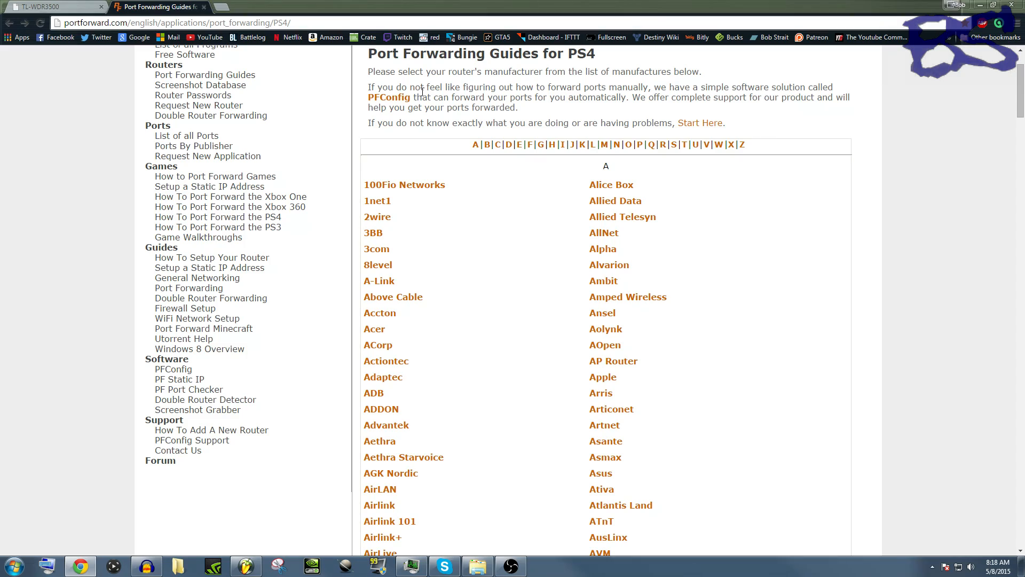
Choose TP-Link, then the TL-WR1043ND router from the PS4 guide list
scroll("down", 3)
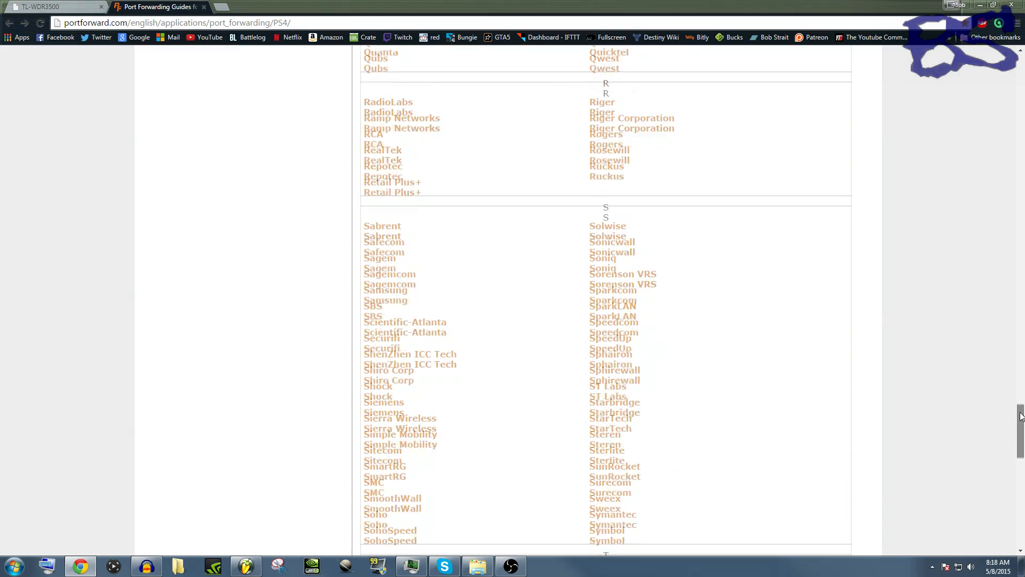
scroll("down", 3)
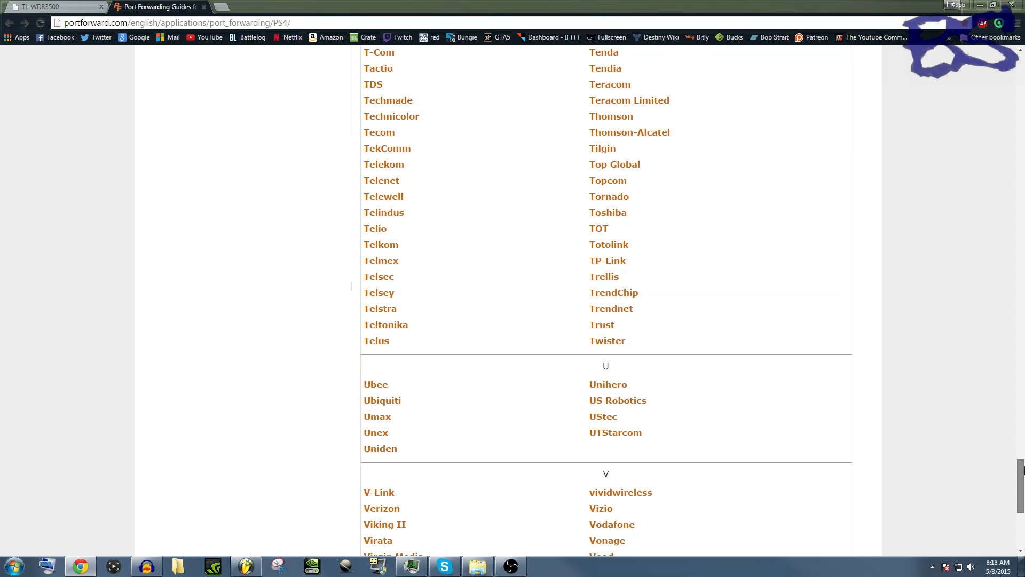
left_click(607, 261)
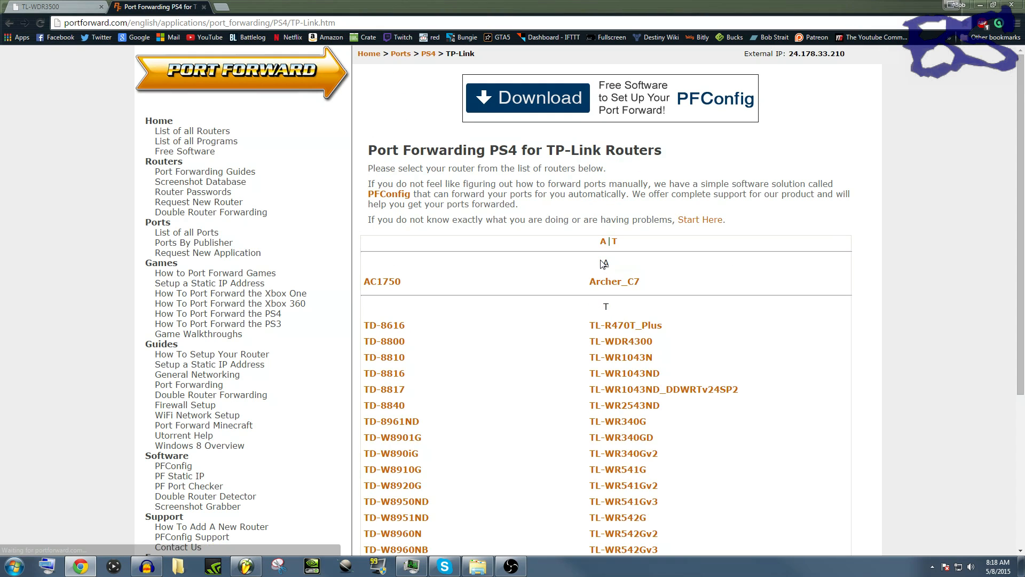
left_click(621, 372)
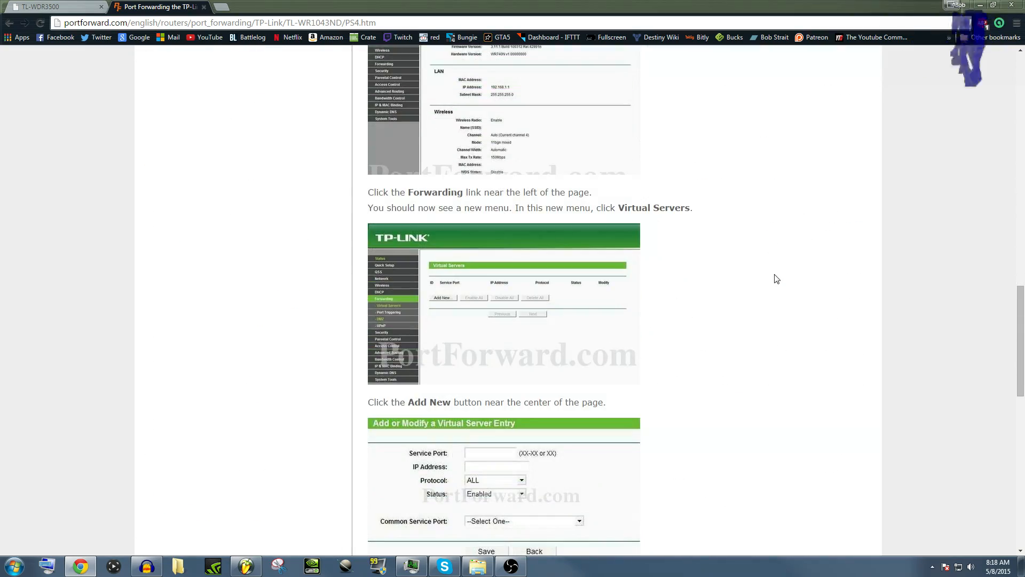
Scroll through the guide's port entries: 80, 443, 1935 and 3478-3480
scroll("down", 3)
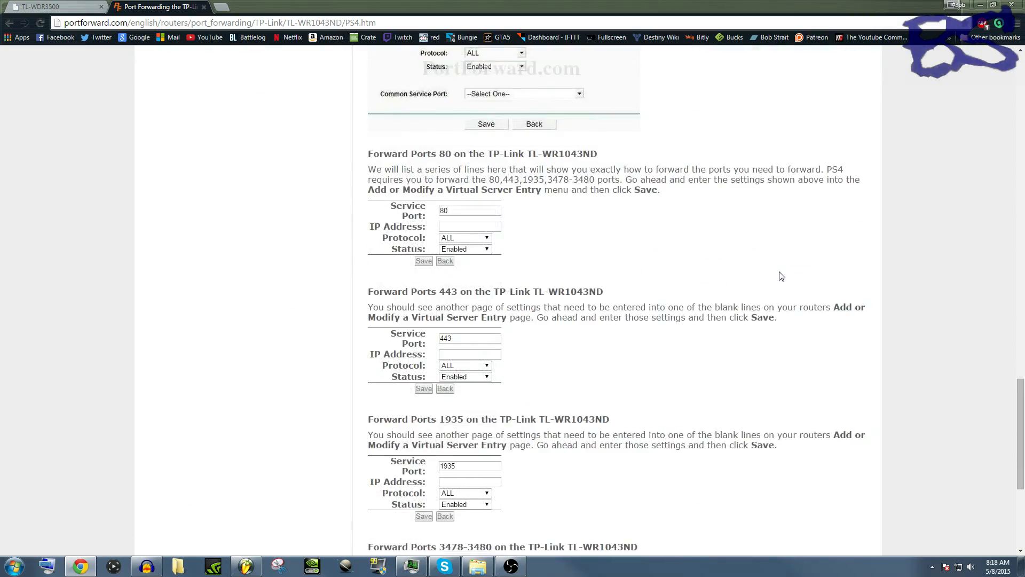
scroll("down", 3)
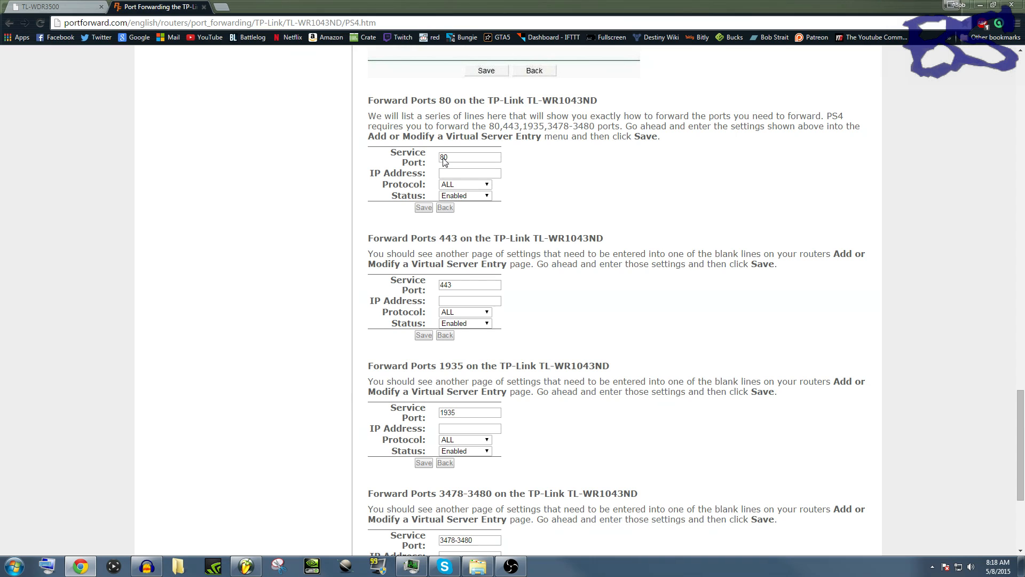
scroll("down", 3)
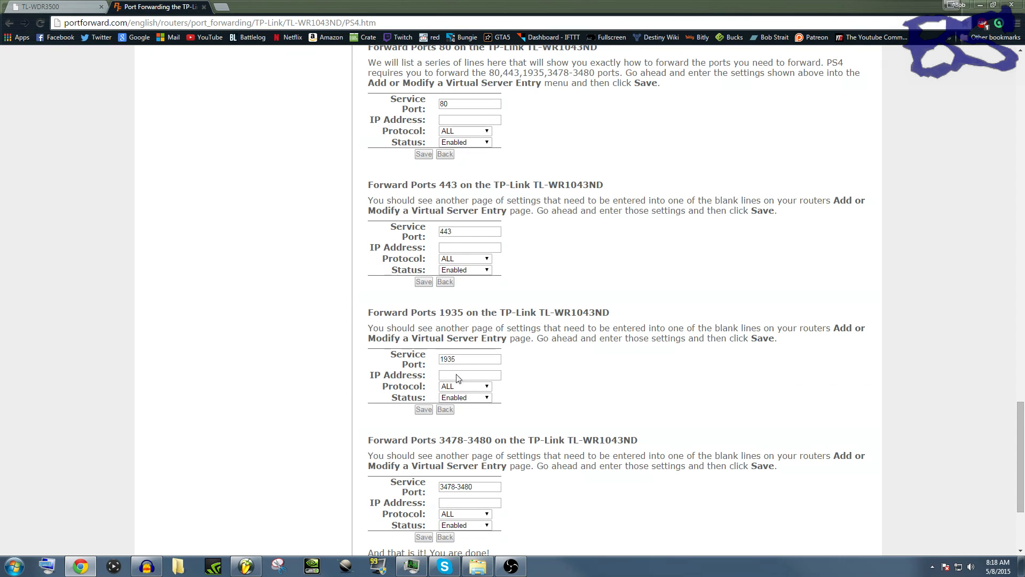
scroll("down", 3)
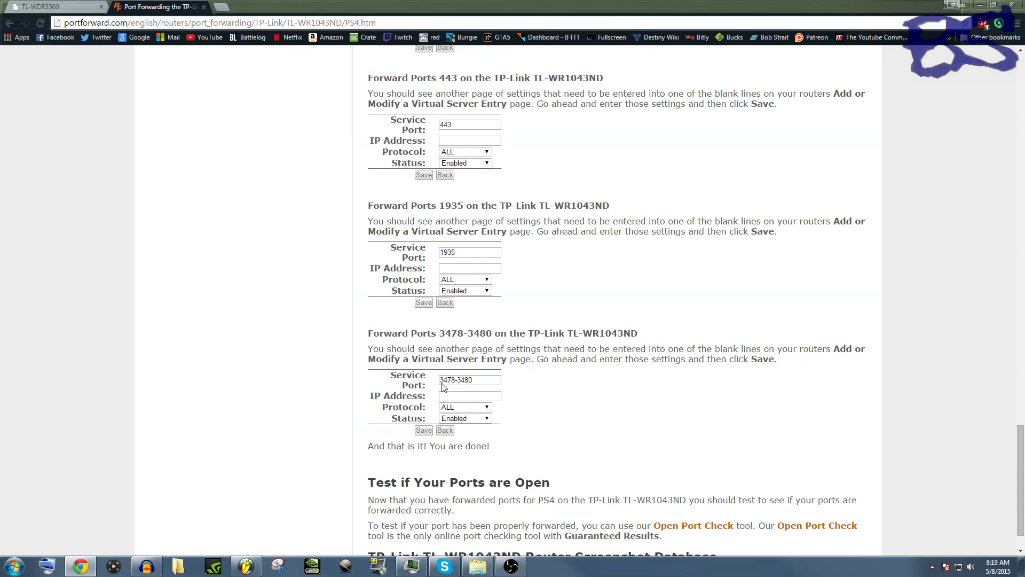
mouse_move(458, 386)
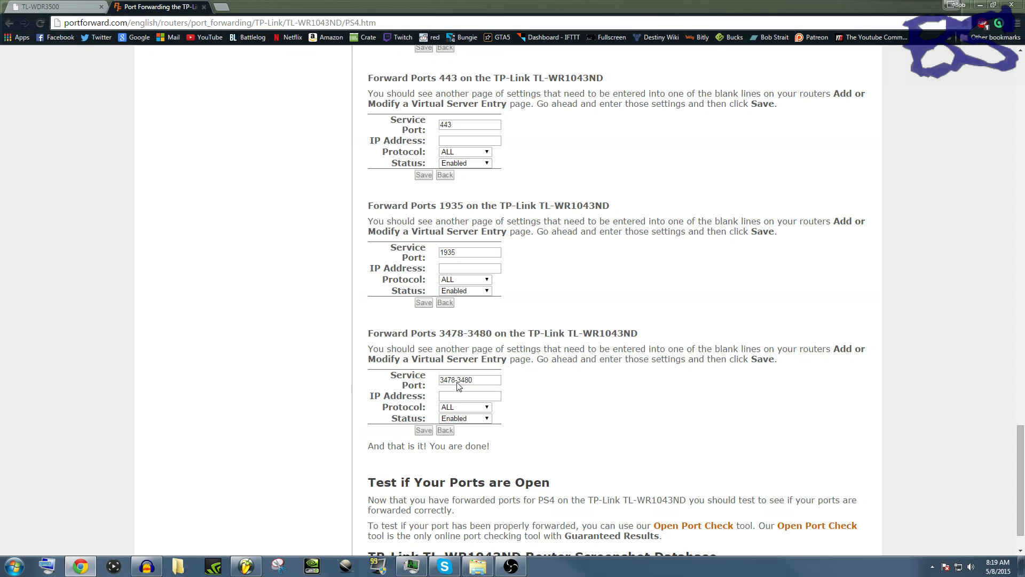
mouse_move(598, 369)
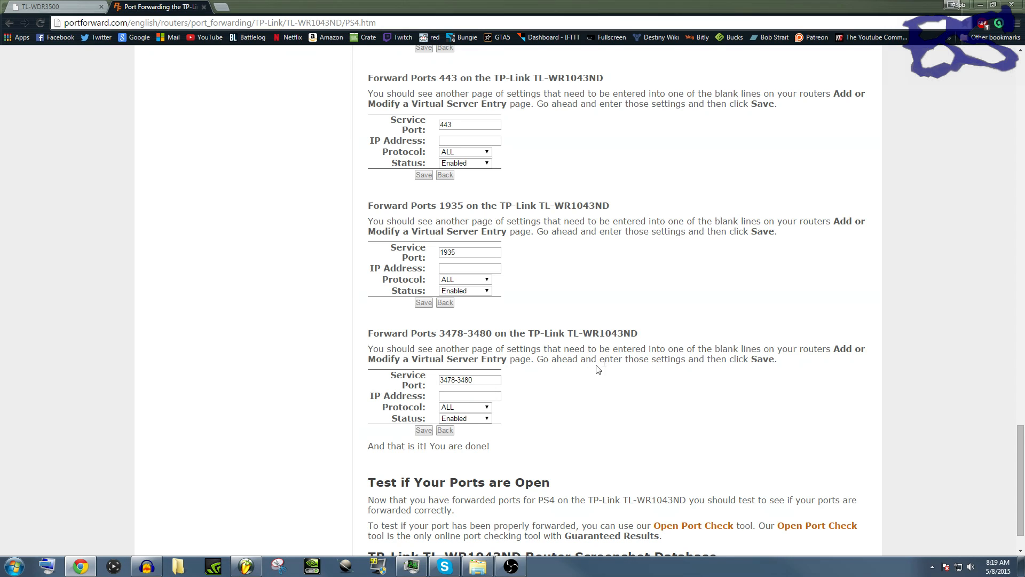
scroll("down", 3)
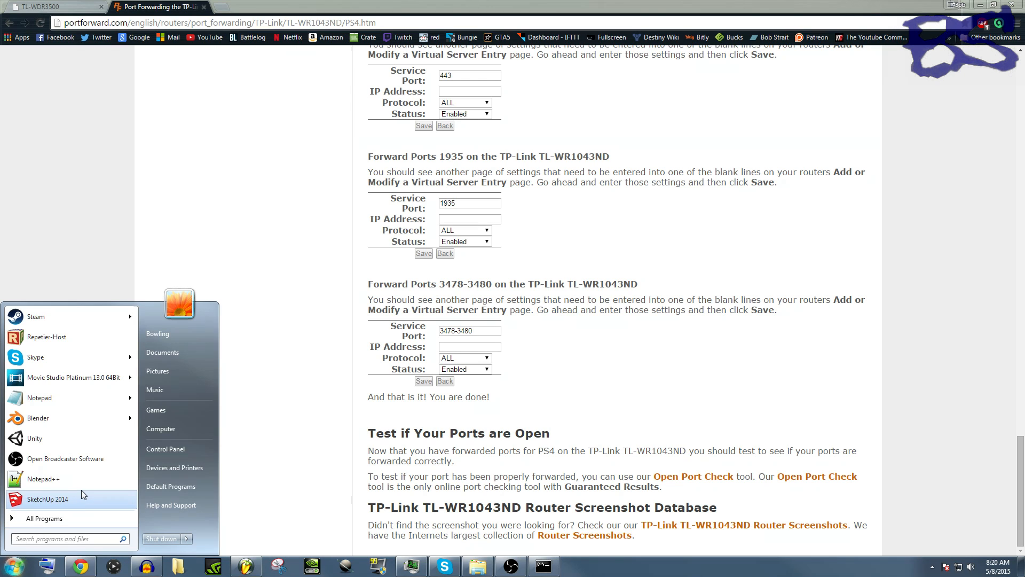
Launch cmd and run ipconfig to read the default gateway 192.168.0.1
type("cmd")
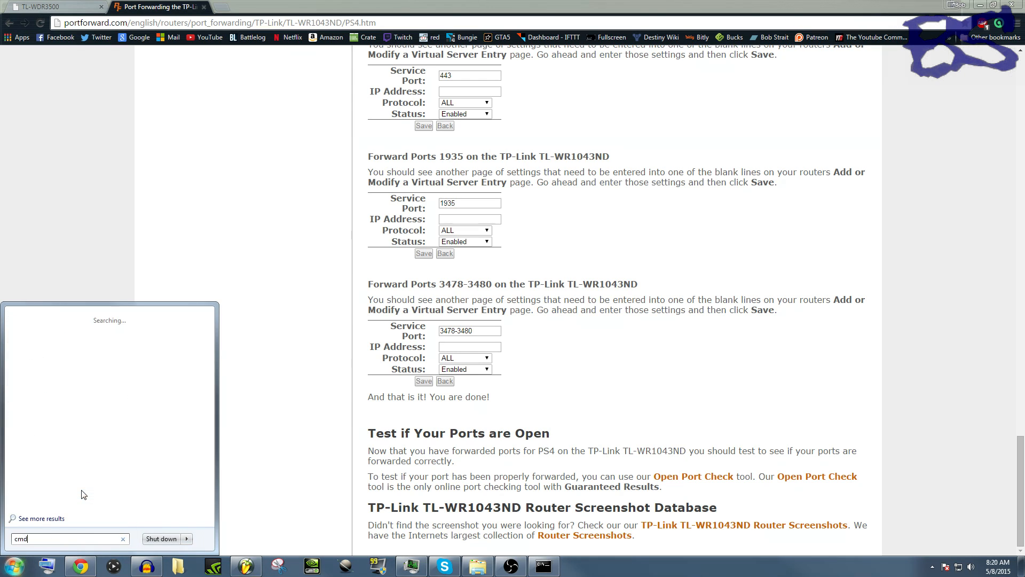
key("enter")
type("ipfong")
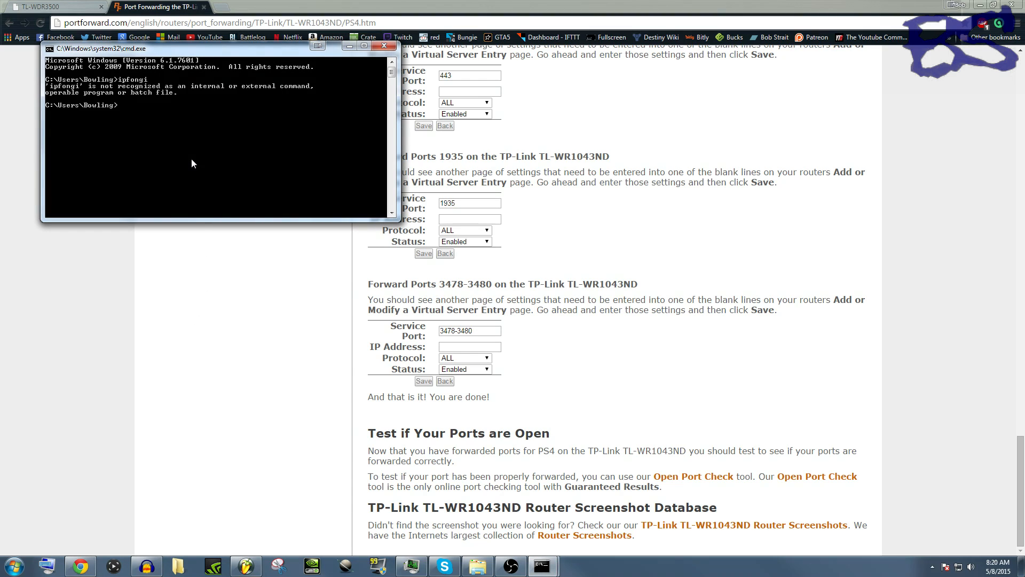
type("ipc")
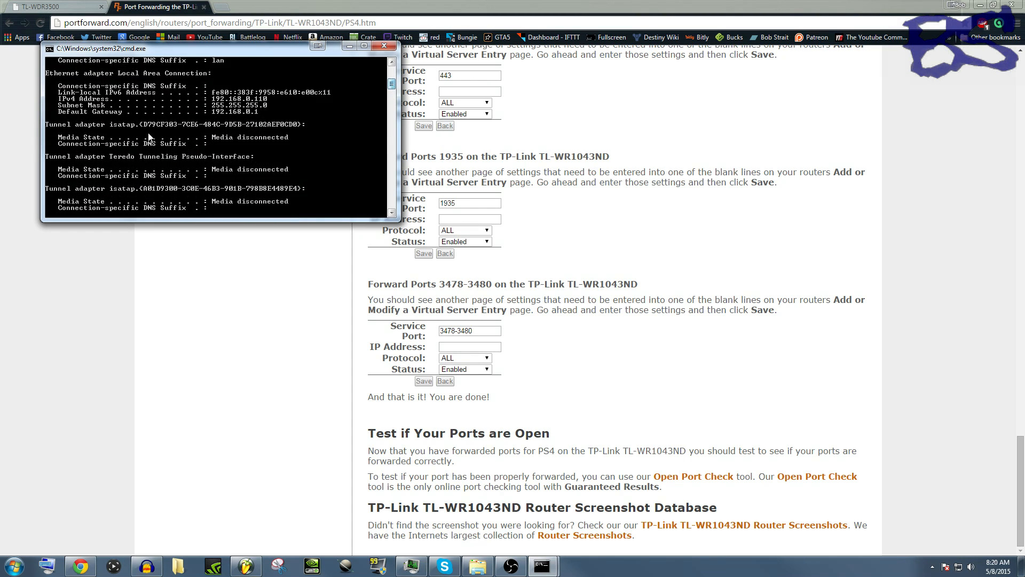
mouse_move(218, 118)
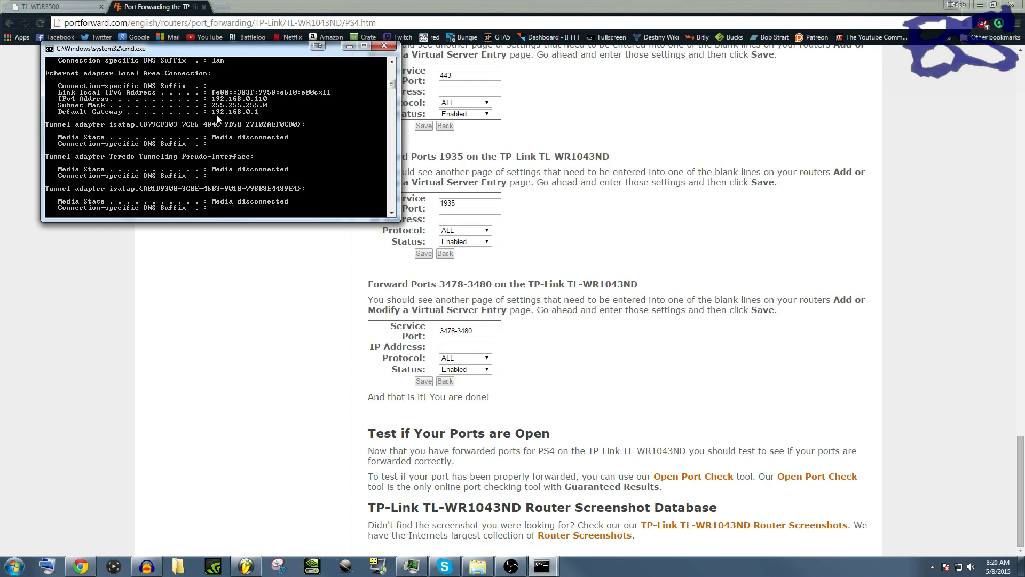
mouse_move(258, 330)
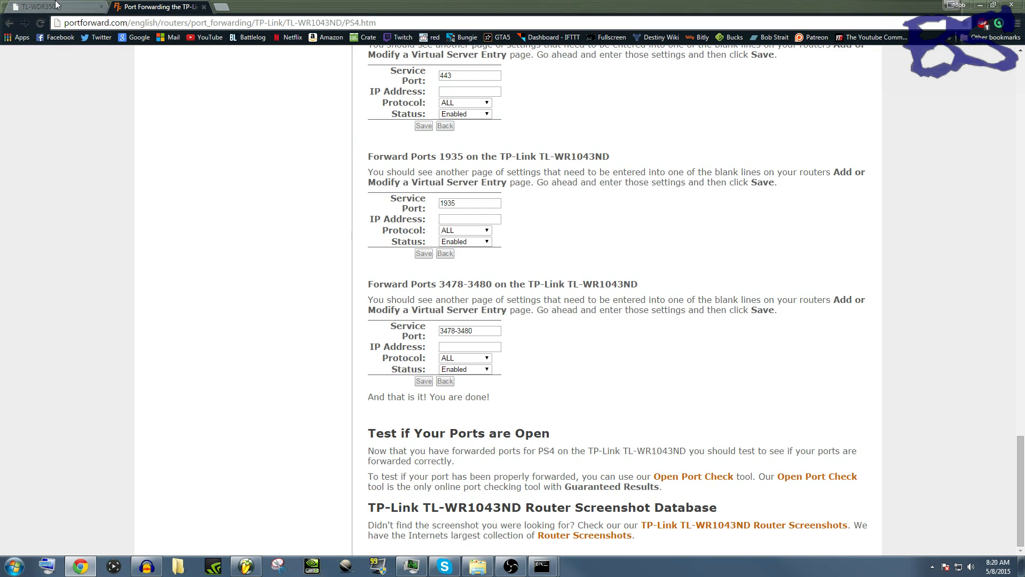
Return to the router admin page and reload the Forwarding > Virtual Servers entry list
left_click(49, 6)
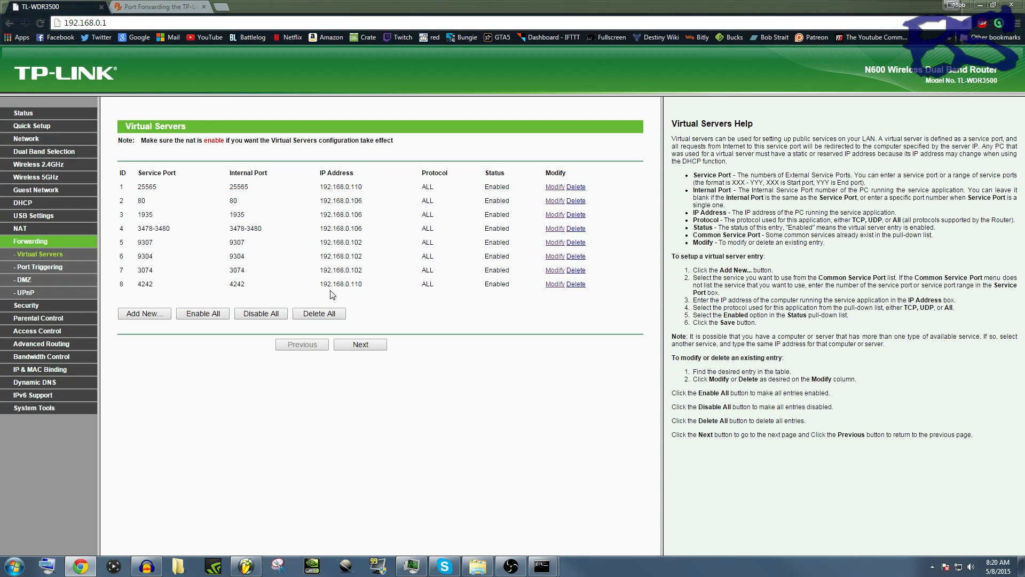
mouse_move(542, 565)
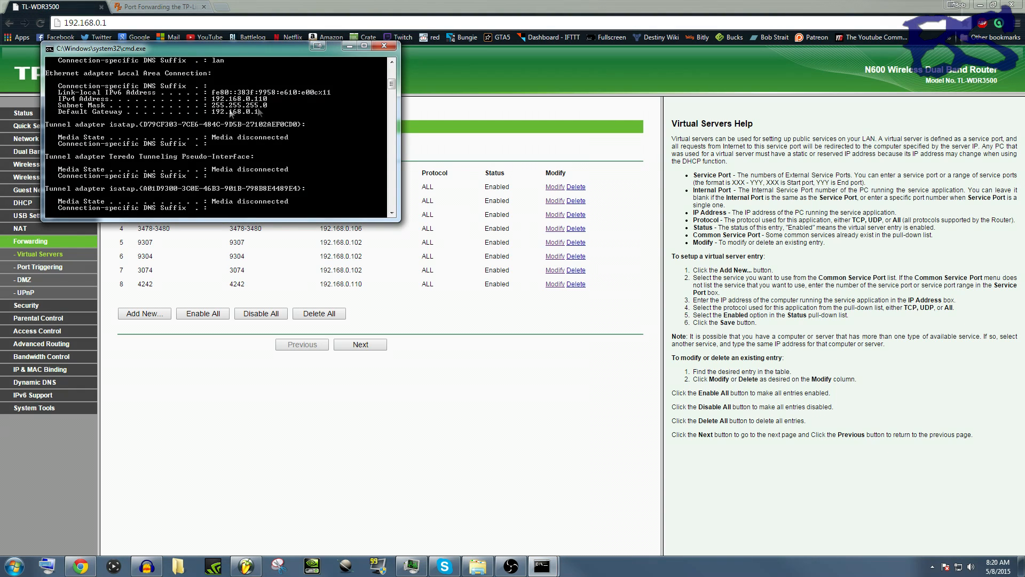
left_click(383, 46)
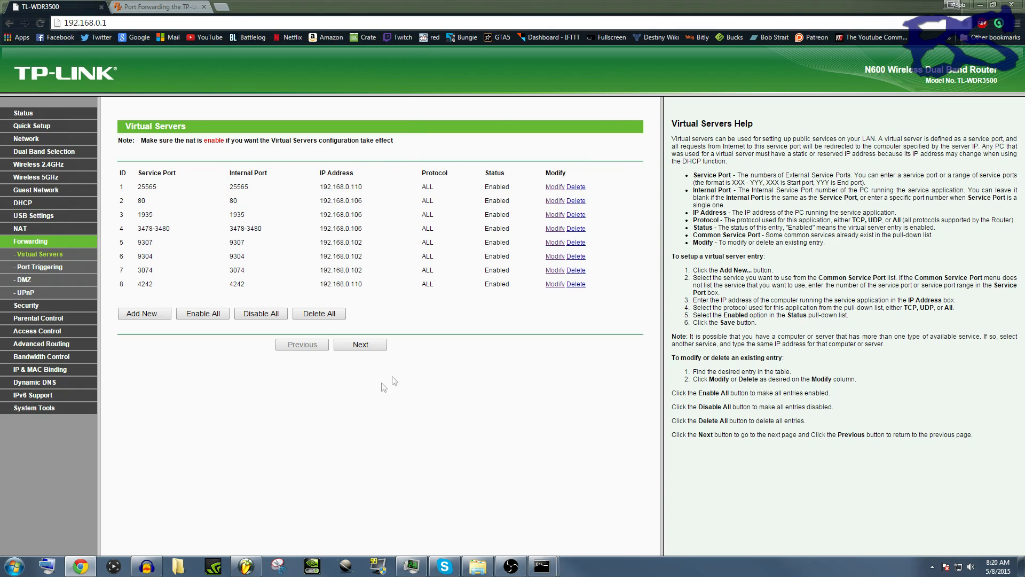
left_click(30, 241)
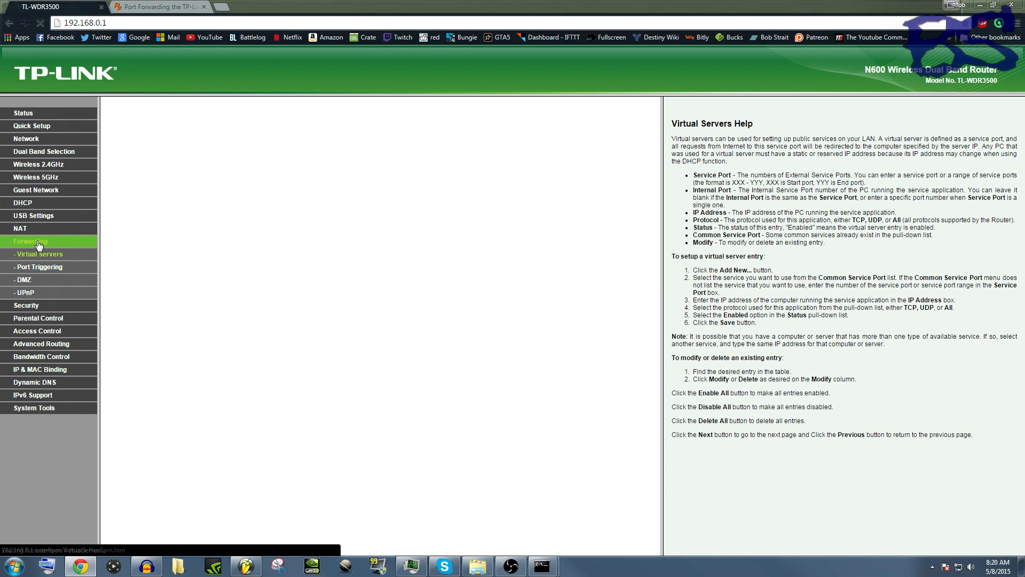
left_click(30, 241)
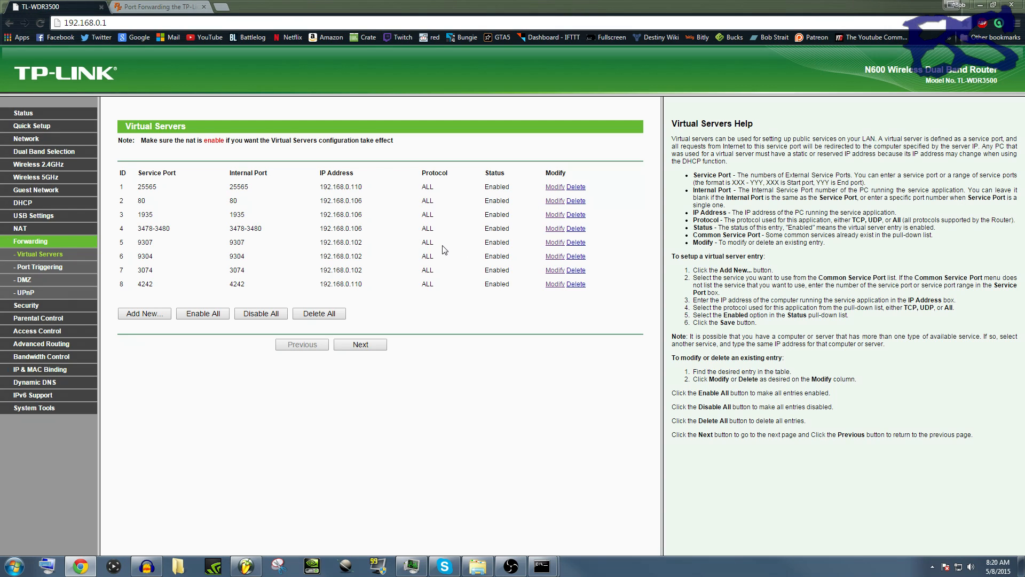
Start editing the port 80 entry, checking the portforward guide for reference
left_click(554, 200)
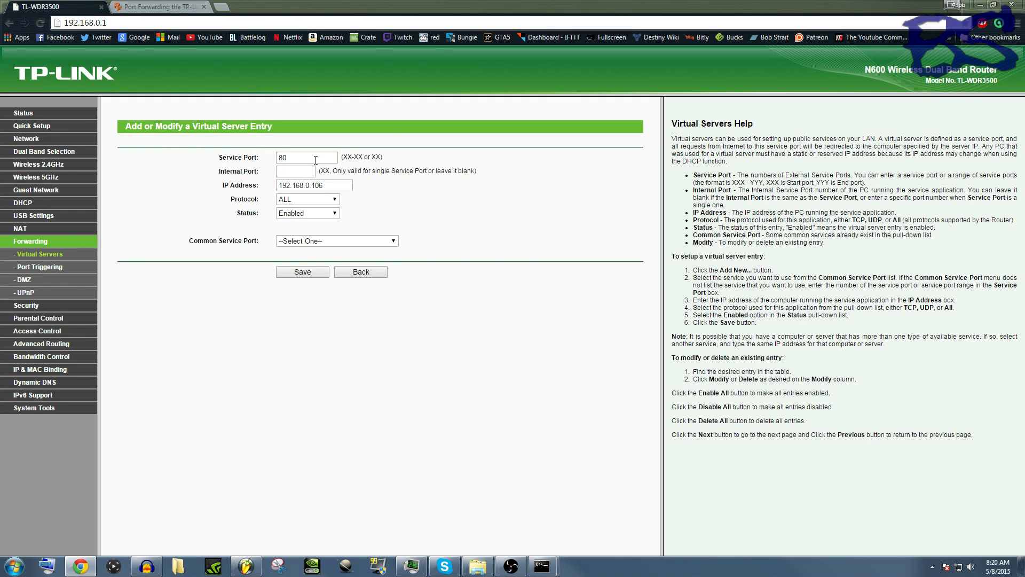
left_click(158, 6)
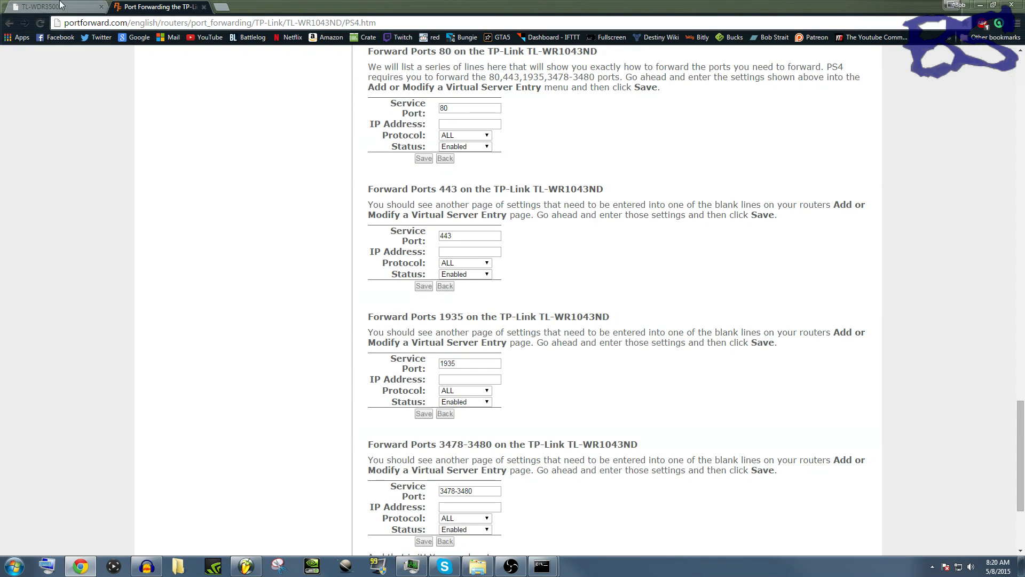
left_click(46, 6)
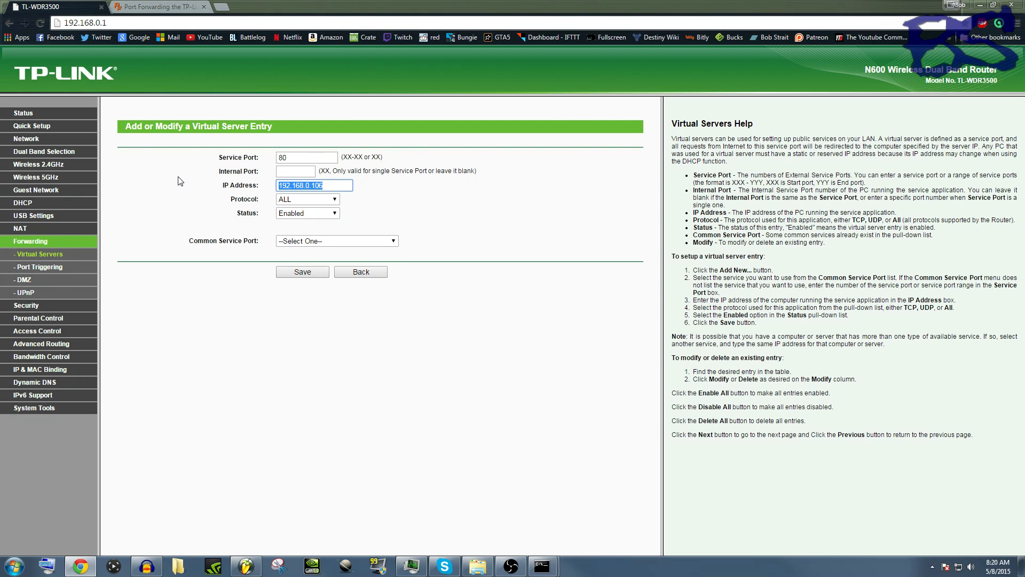
Set the port 80 entry's IP address to 192.168.0.102 and save it
left_click(314, 185)
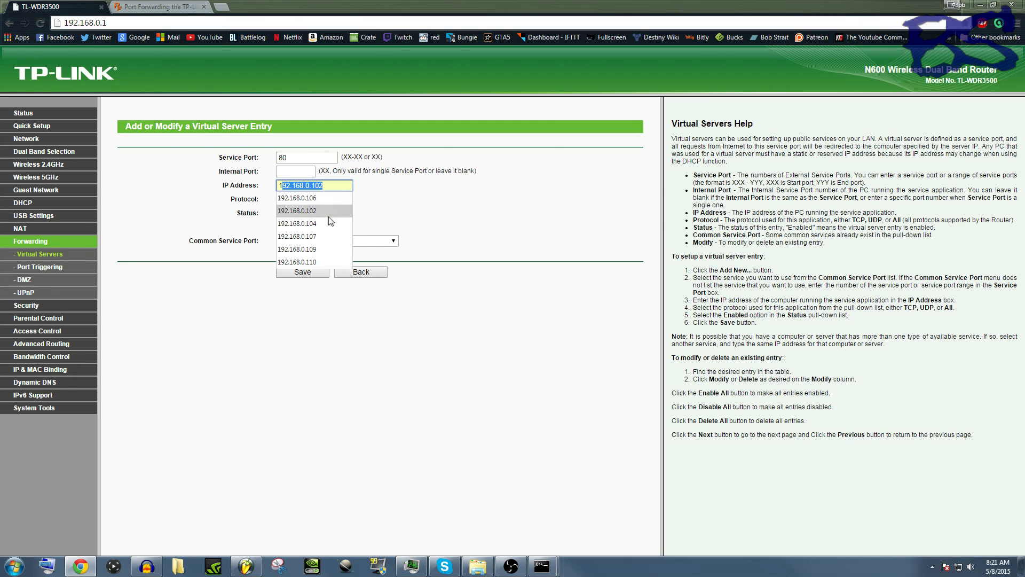
left_click(314, 185)
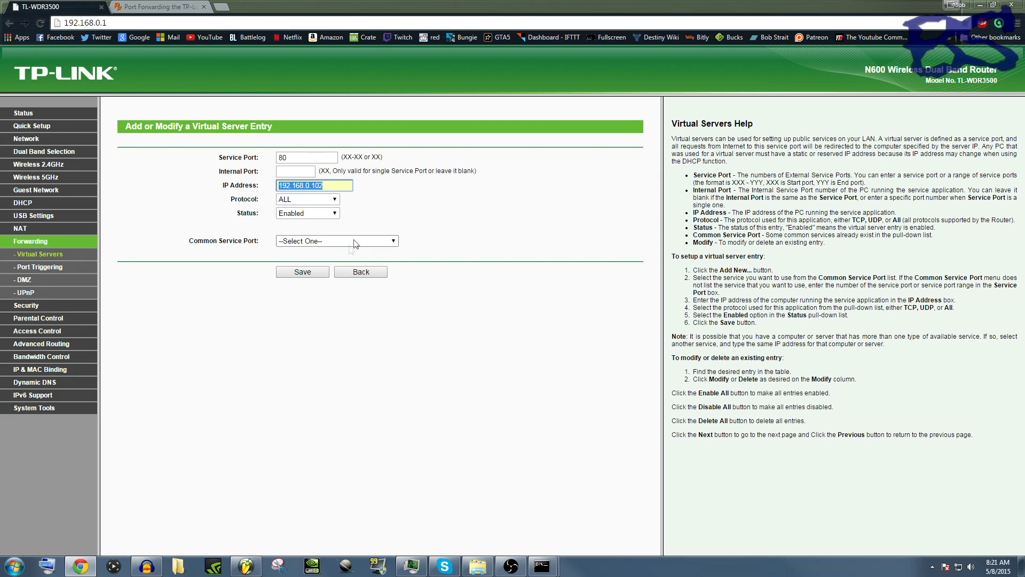
left_click(301, 271)
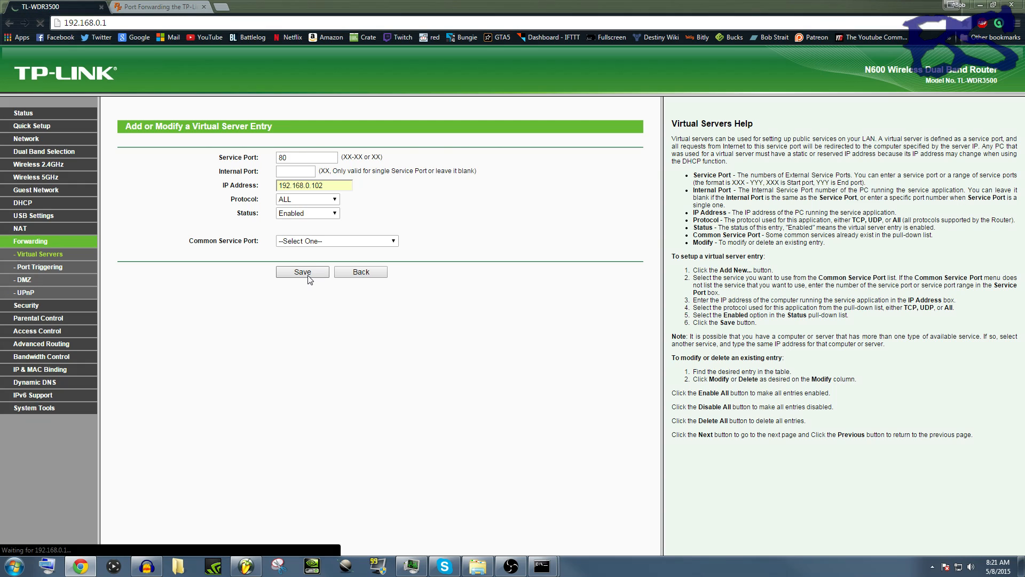
left_click(301, 273)
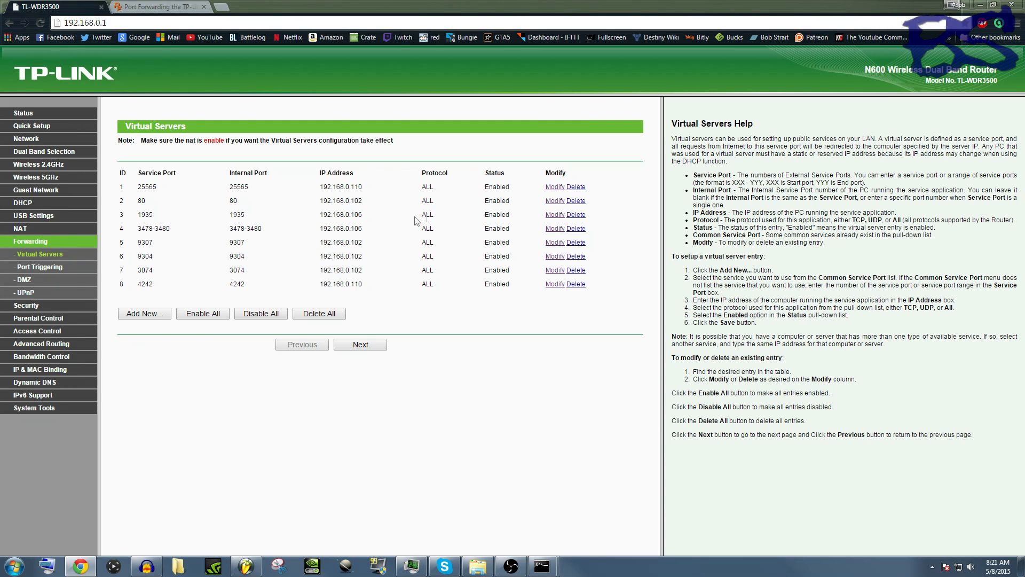
Set the port 1935 entry to 192.168.0.102, save, and view entries 9-13 on the next page
left_click(555, 214)
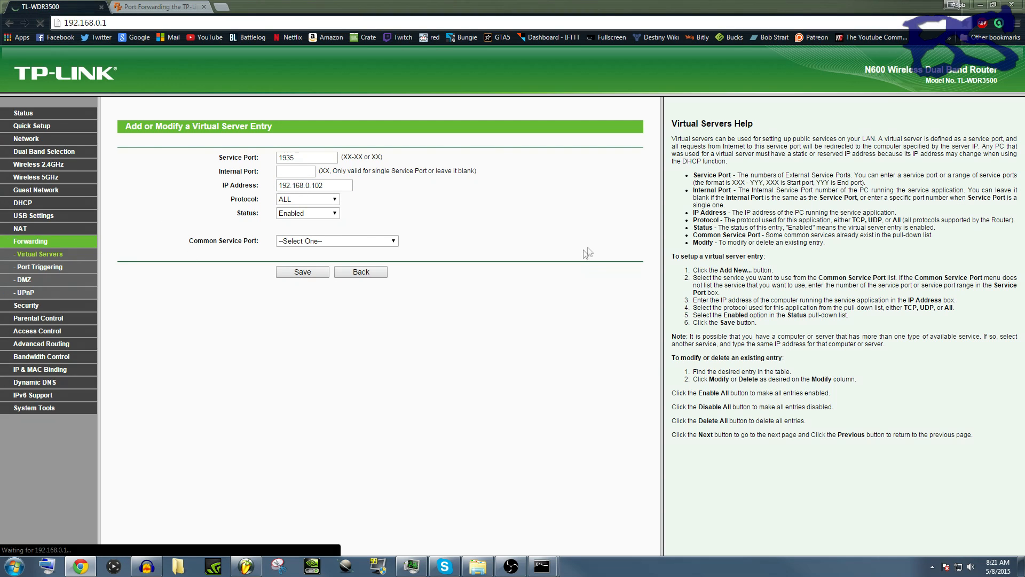
left_click(301, 272)
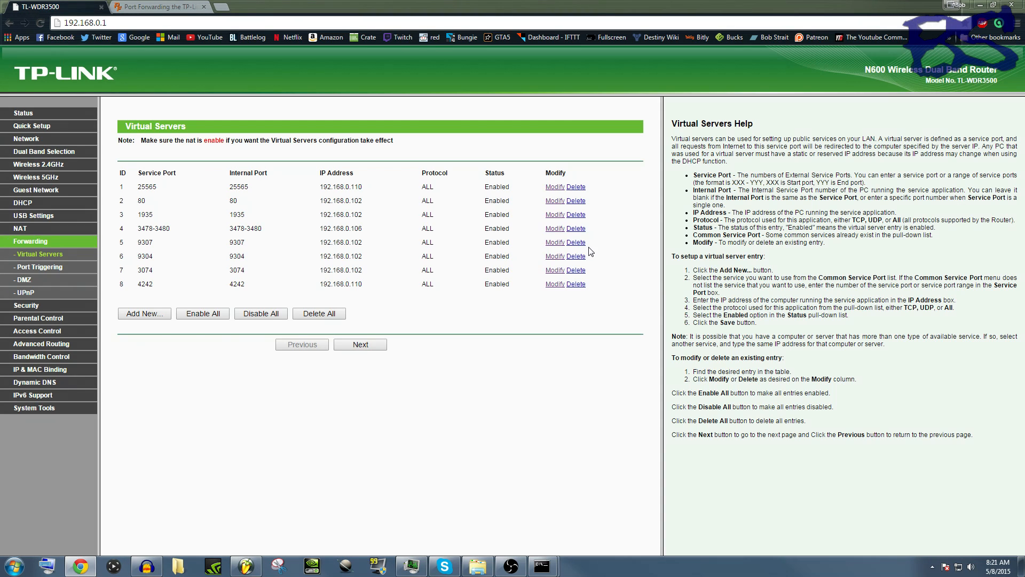
left_click(360, 344)
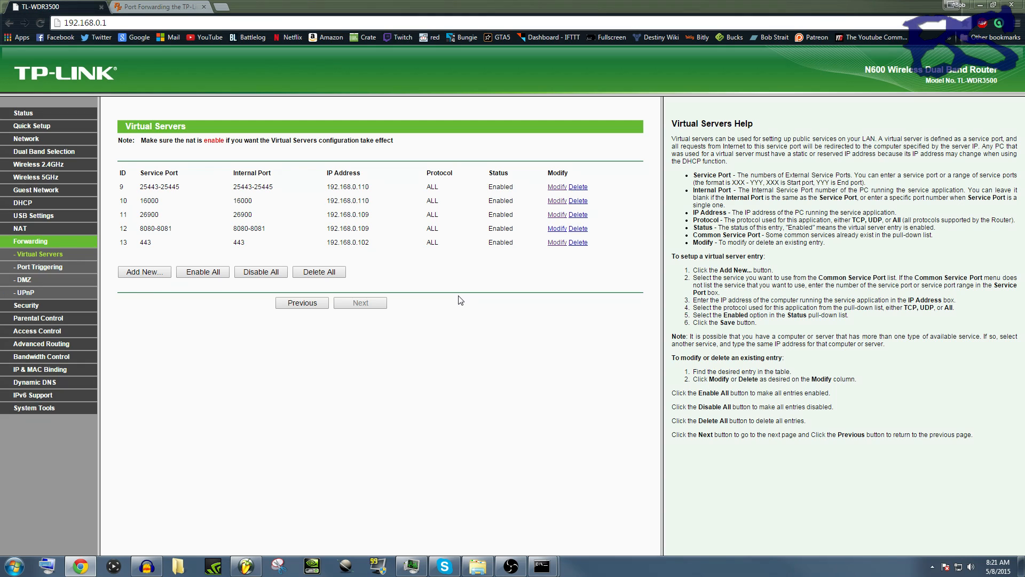
mouse_move(379, 260)
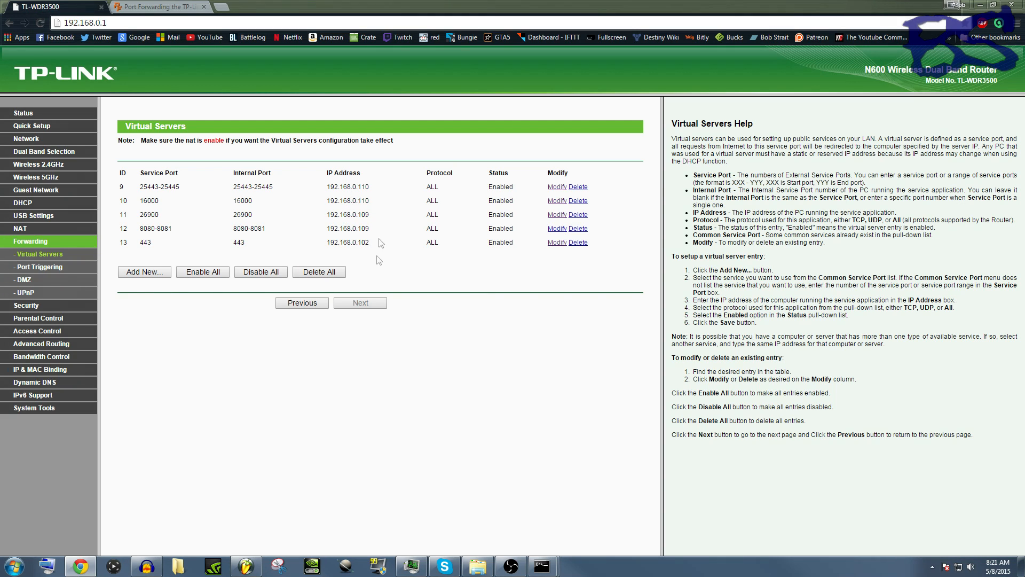
mouse_move(375, 266)
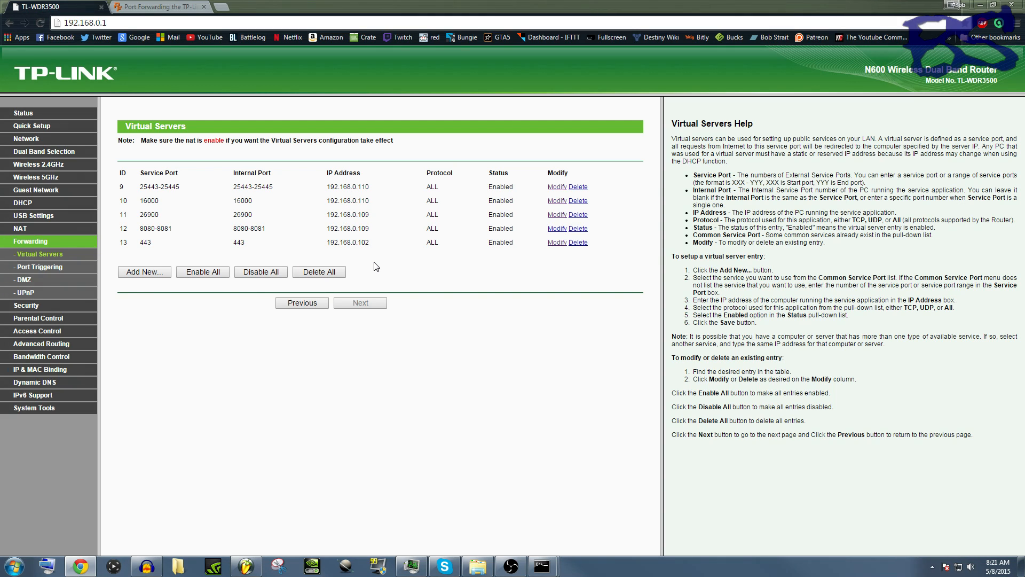
mouse_move(448, 270)
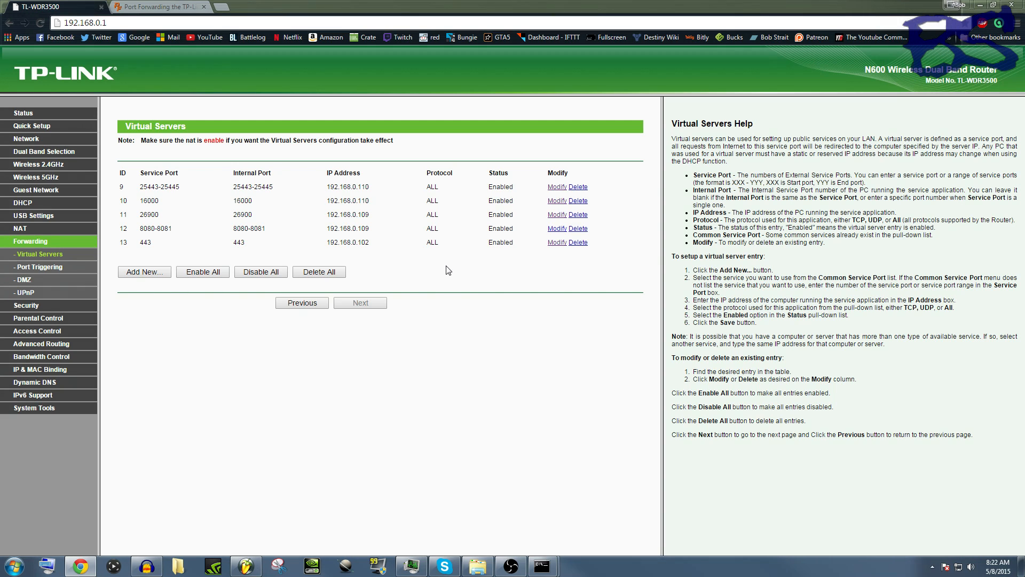
Show the DMZ settings, disabled with host address 0.0.0.0
left_click(23, 280)
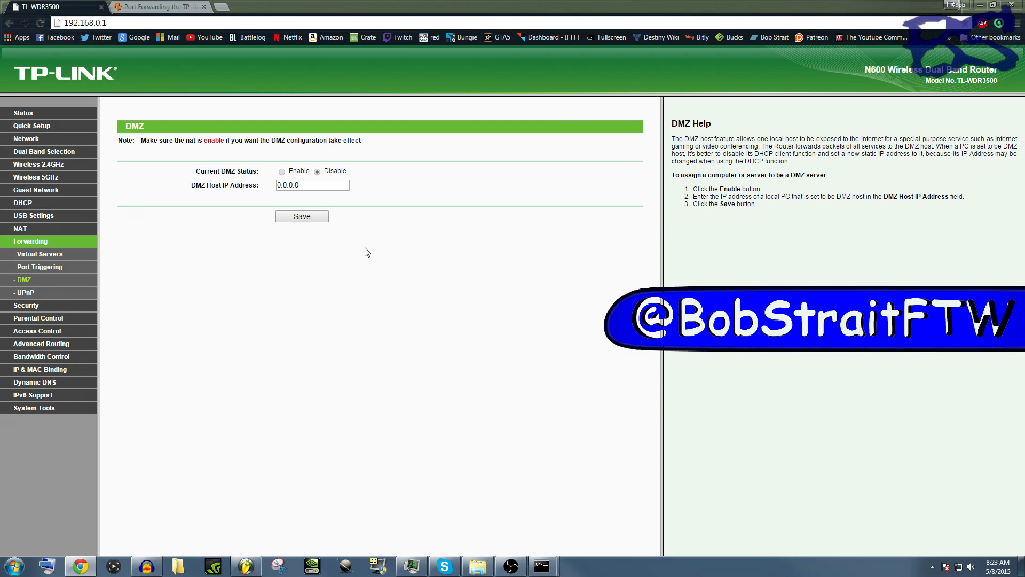
mouse_move(346, 269)
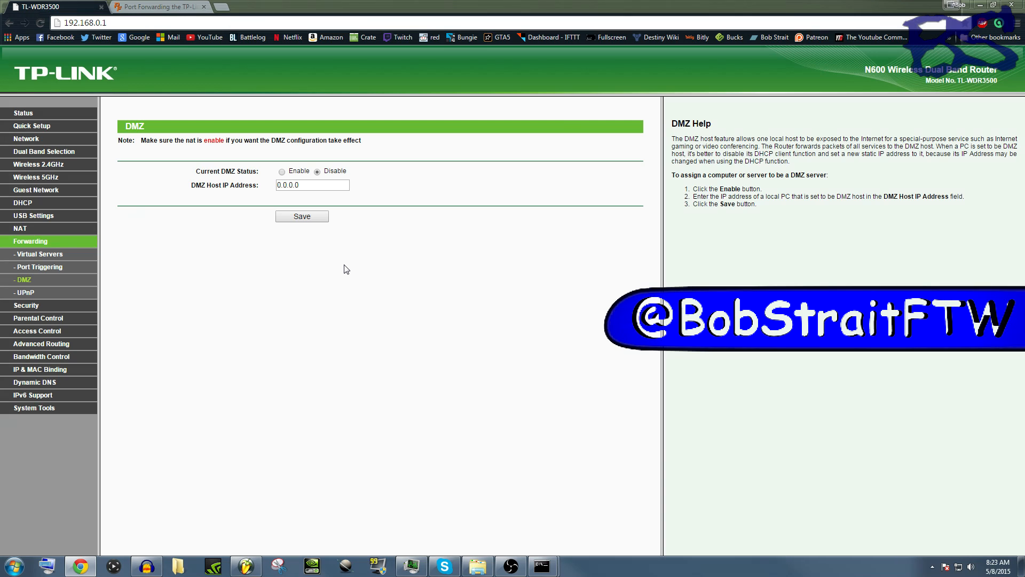